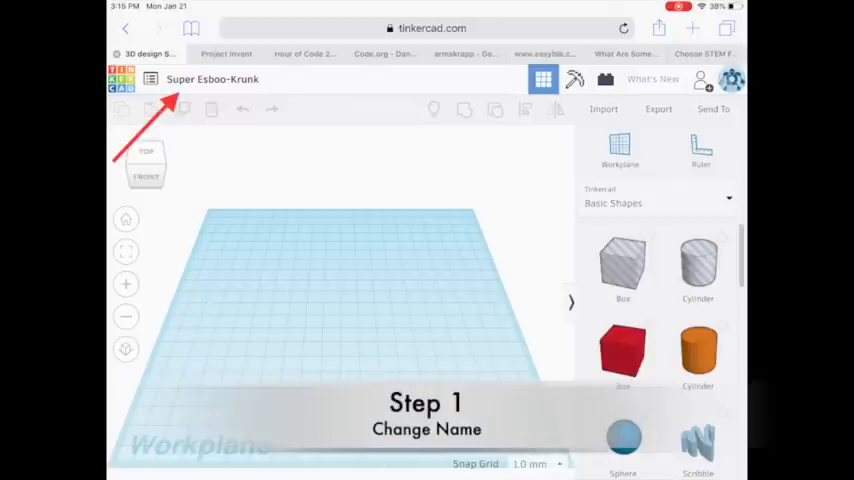
Rename the design from its default name to 'Test'
click(213, 79)
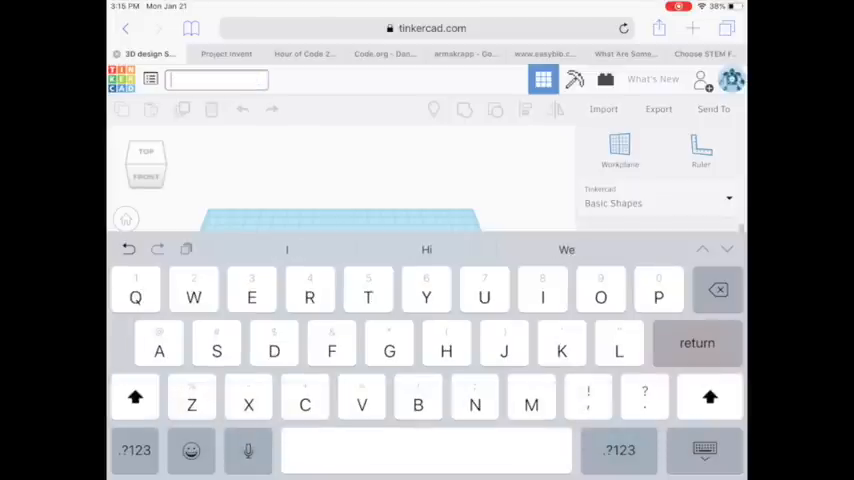
text(Test)
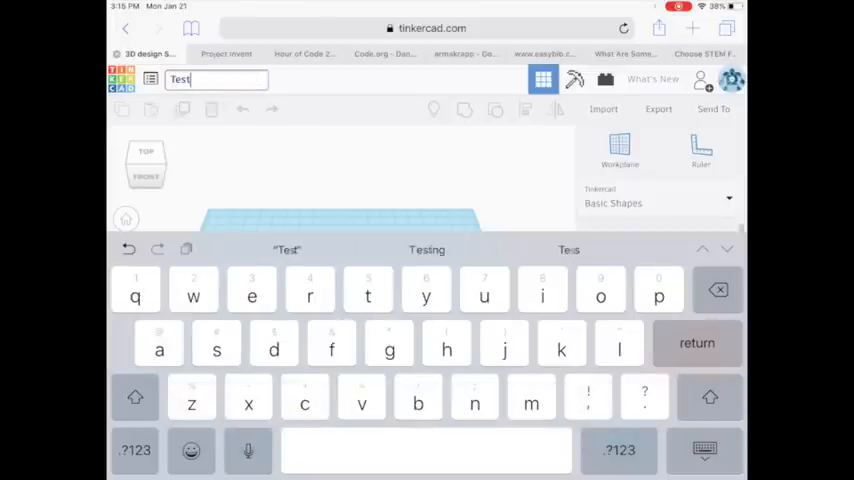
key(Return)
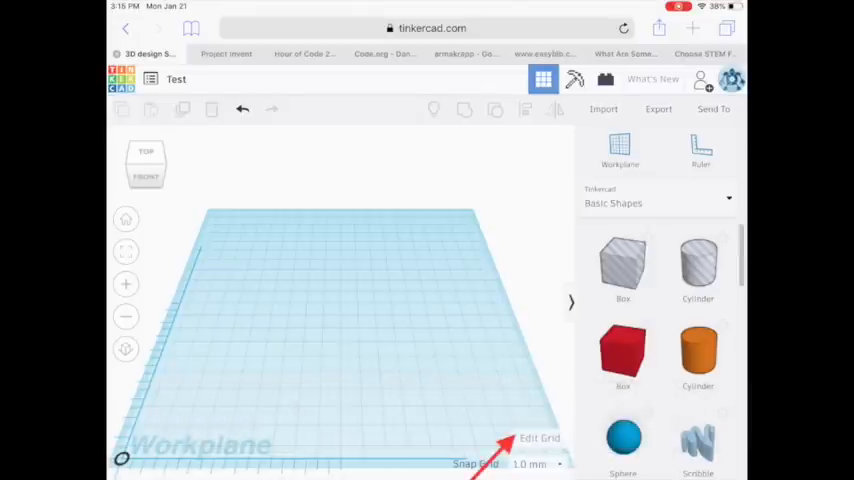
Change the workplane grid units to Inches and update the grid
click(536, 437)
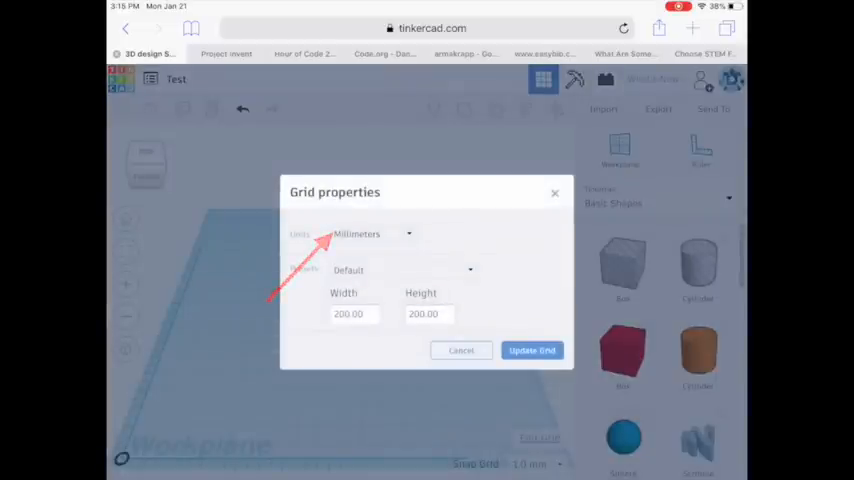
click(371, 233)
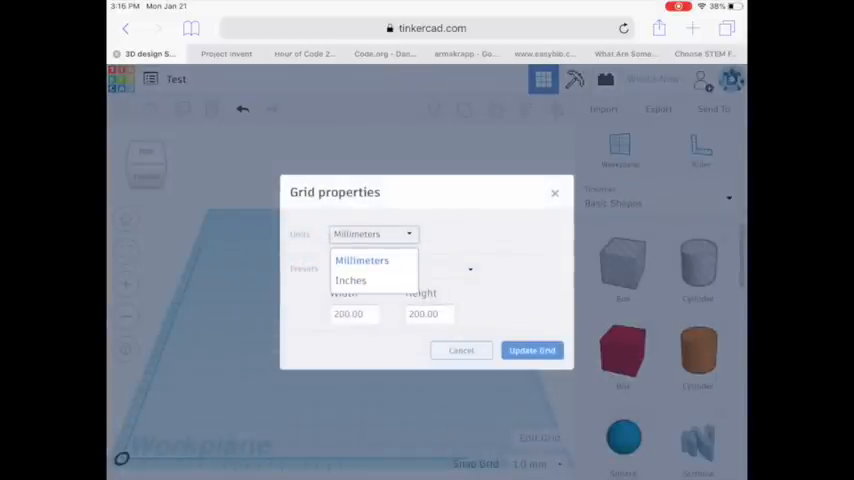
click(351, 280)
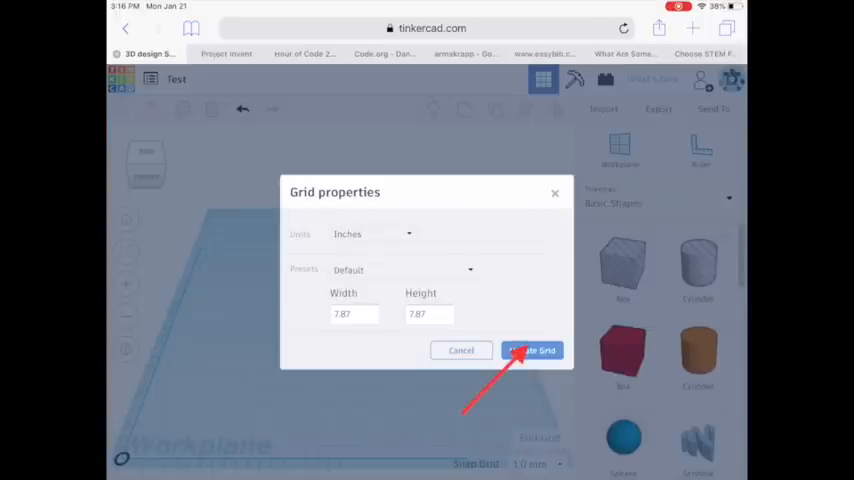
click(532, 350)
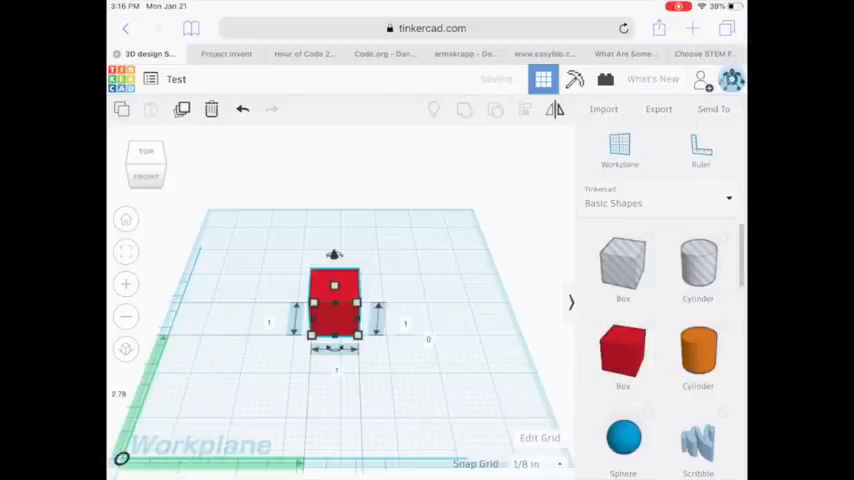
Set the red box to 1 inch in length, width and height, then deselect it
click(335, 300)
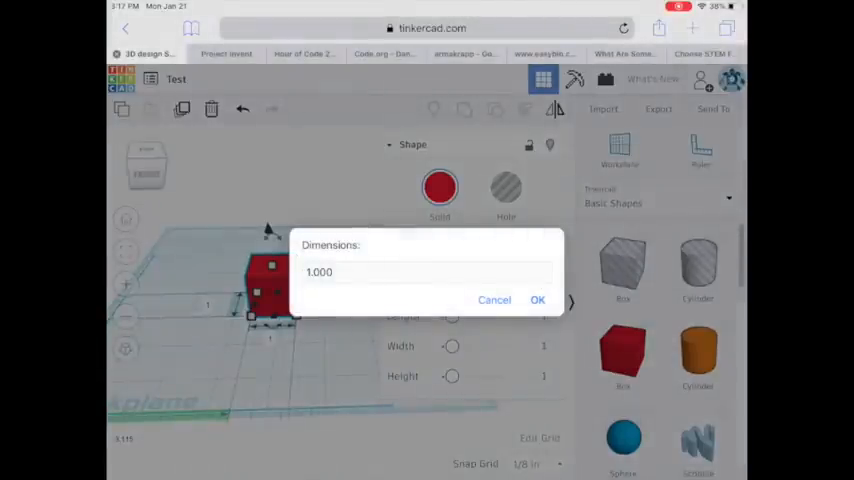
click(422, 272)
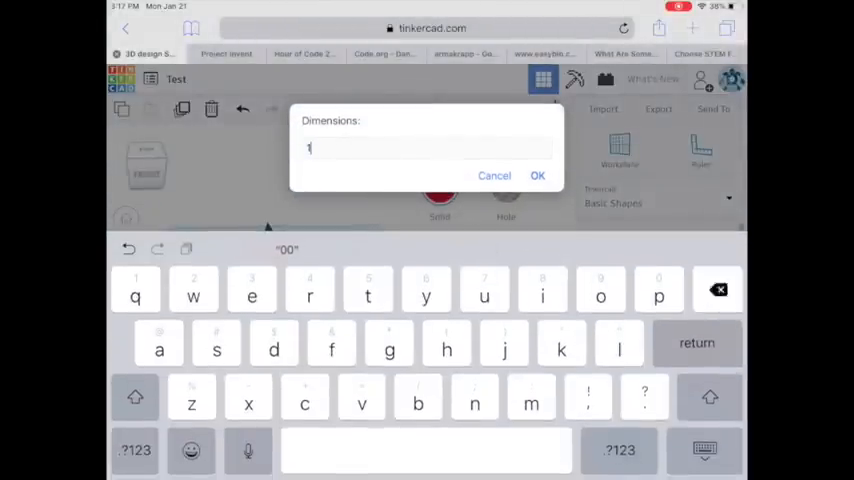
click(718, 289)
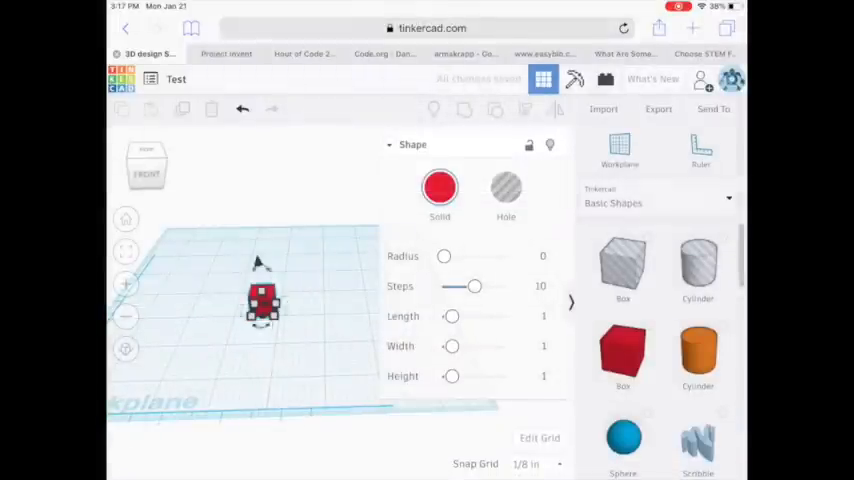
click(263, 300)
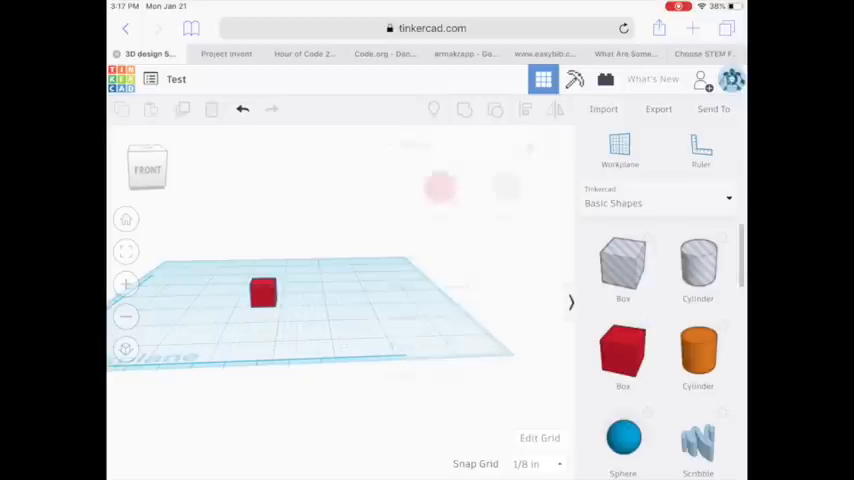
Select the red box again and enter another dimension value for it
click(263, 291)
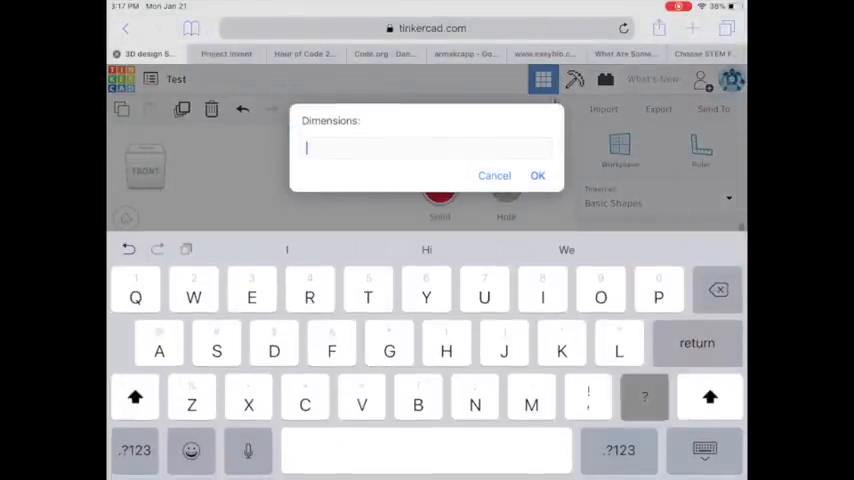
click(537, 175)
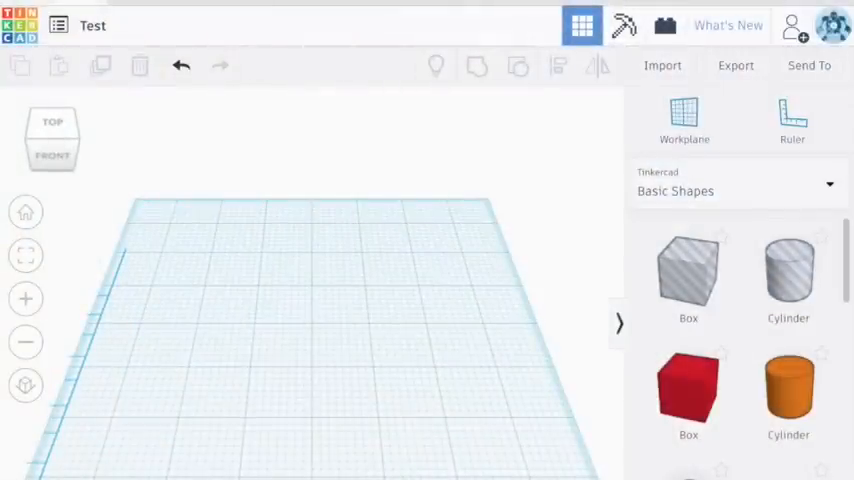
Place an orange solid cylinder on the workplane and size it to 1.0 inch
click(789, 395)
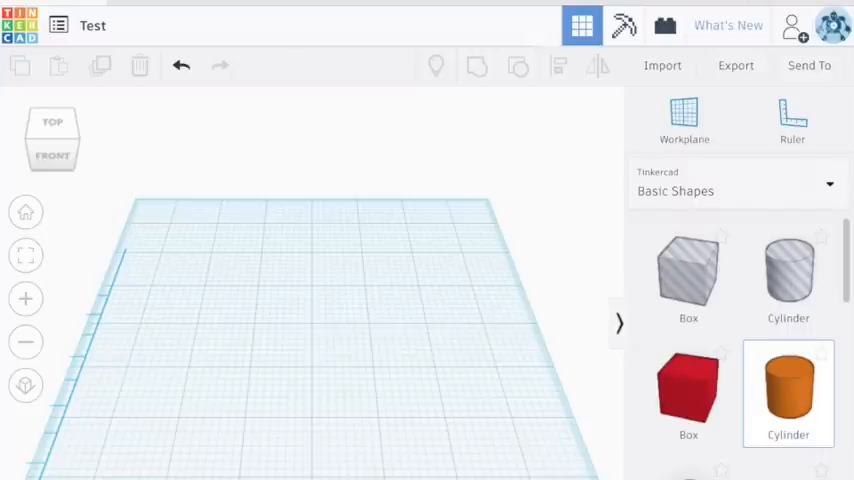
click(790, 398)
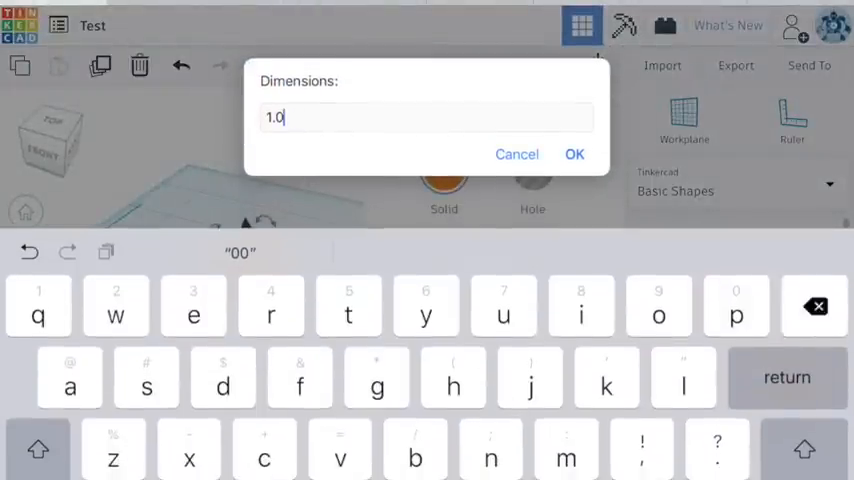
click(574, 153)
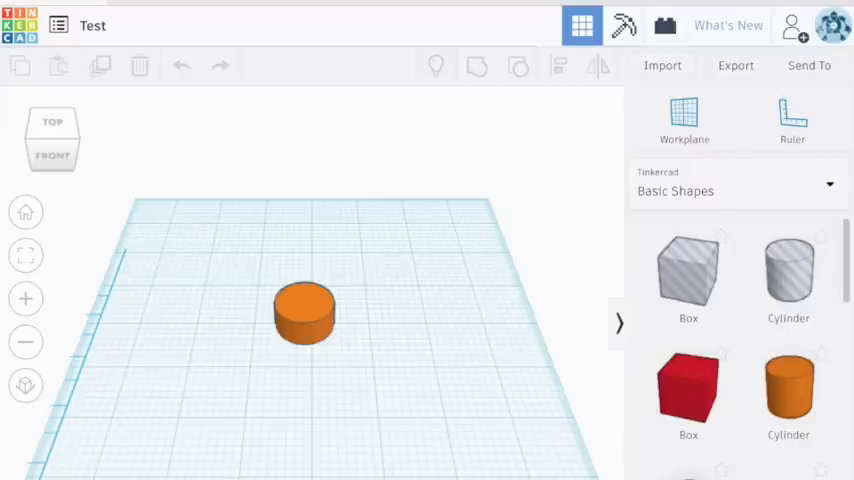
click(787, 275)
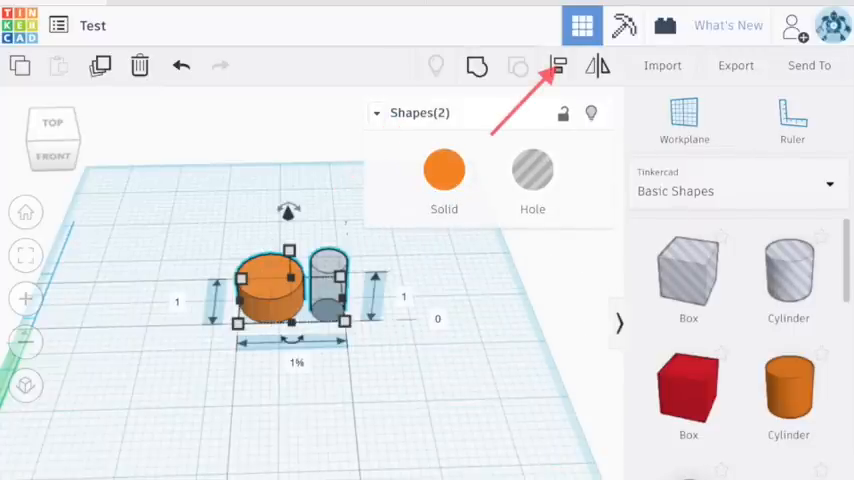
Align the orange cylinder with the hole cylinder beside it
click(557, 64)
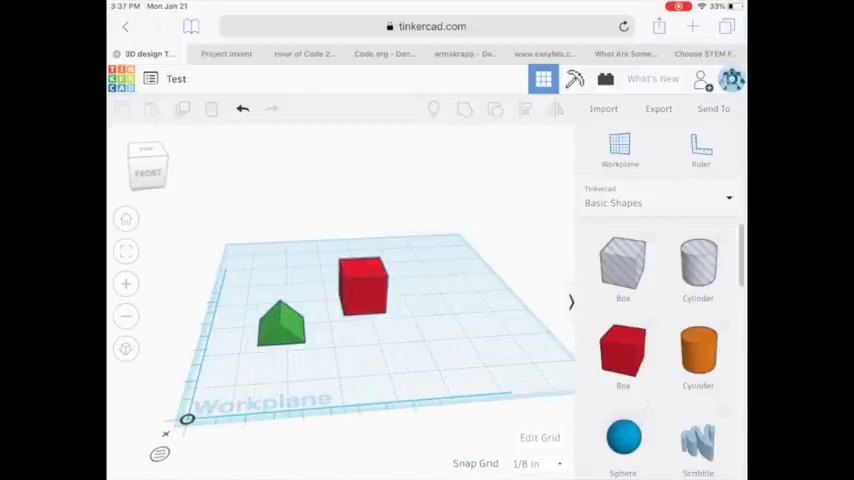
Resize the green roof to about 1 inch to match the red cube
click(281, 320)
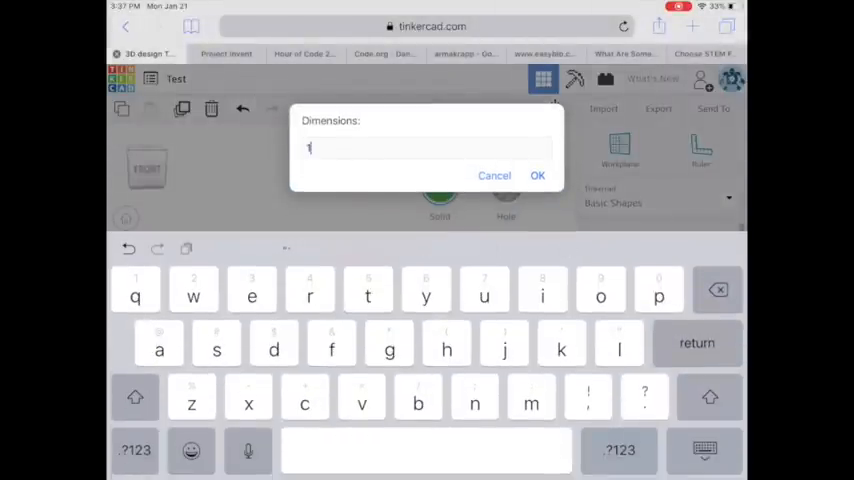
click(538, 175)
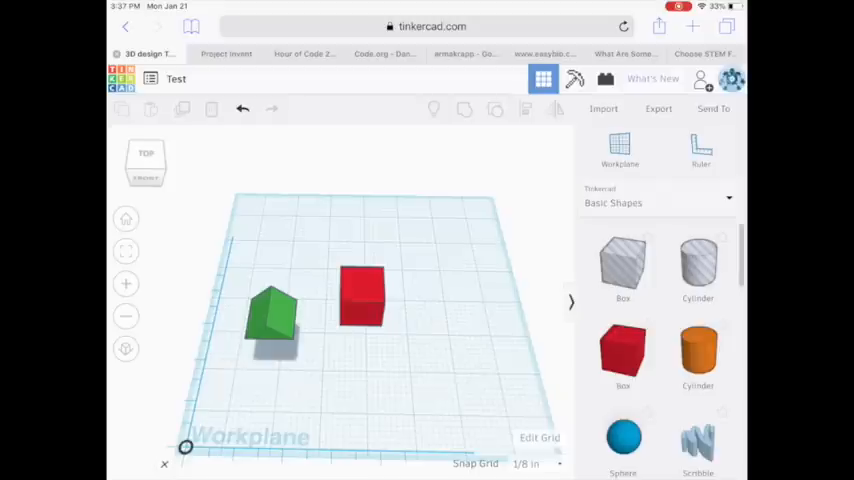
Raise the green roof onto the red cube and select both shapes
click(362, 295)
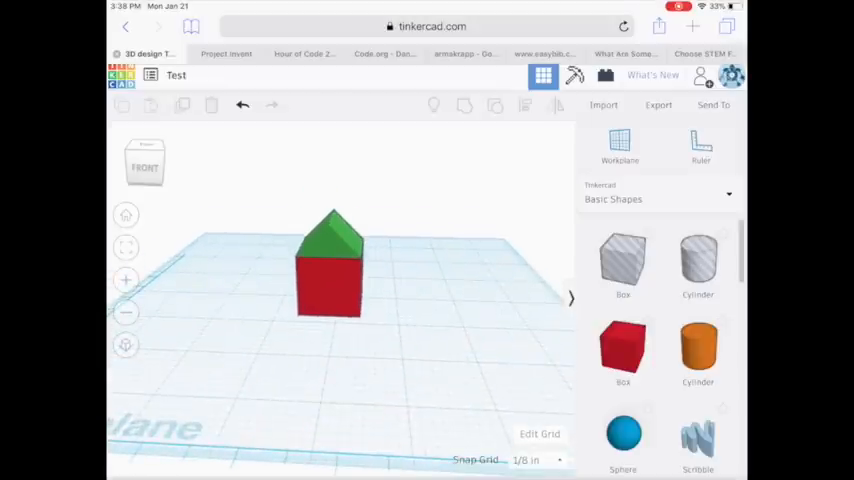
click(330, 285)
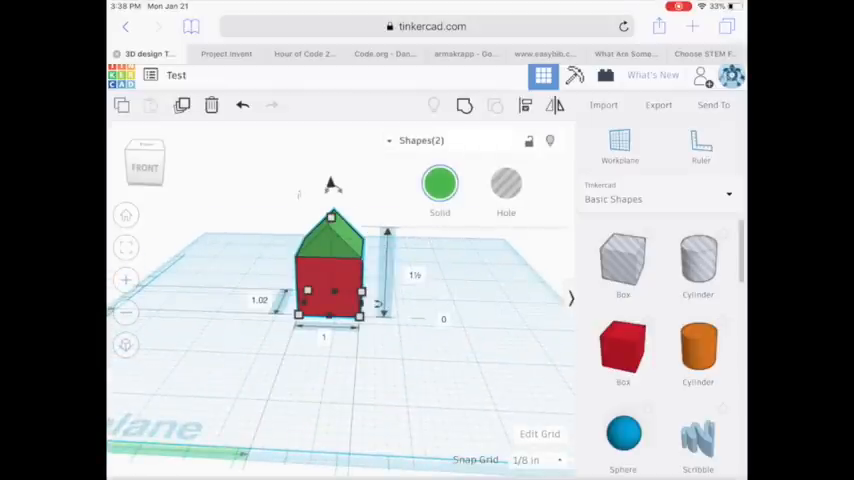